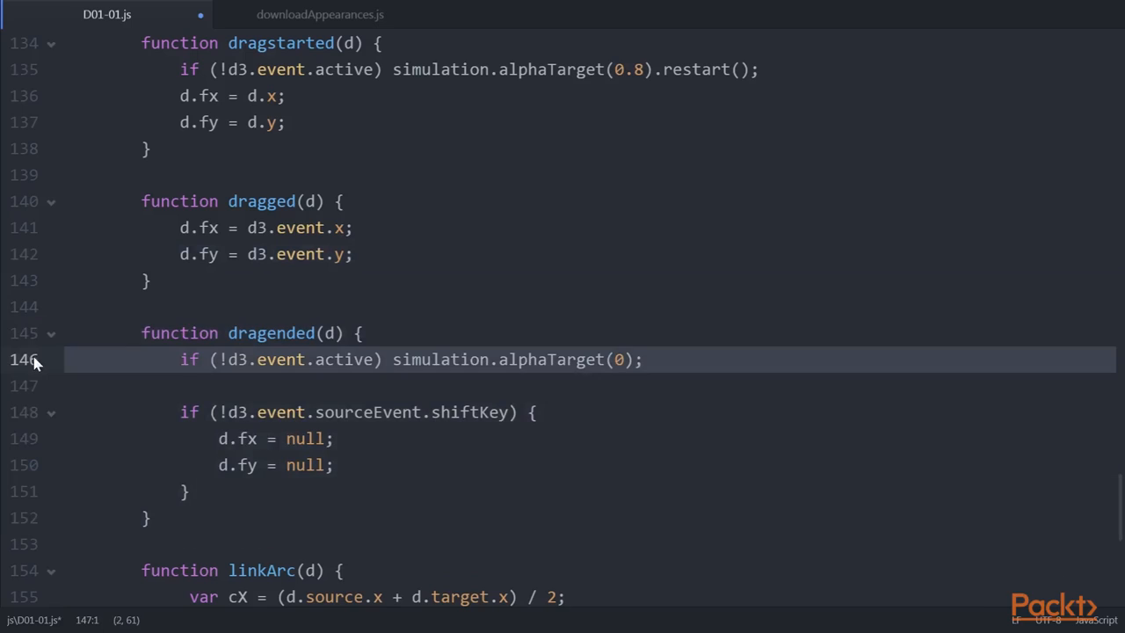
mouse_move(67, 385)
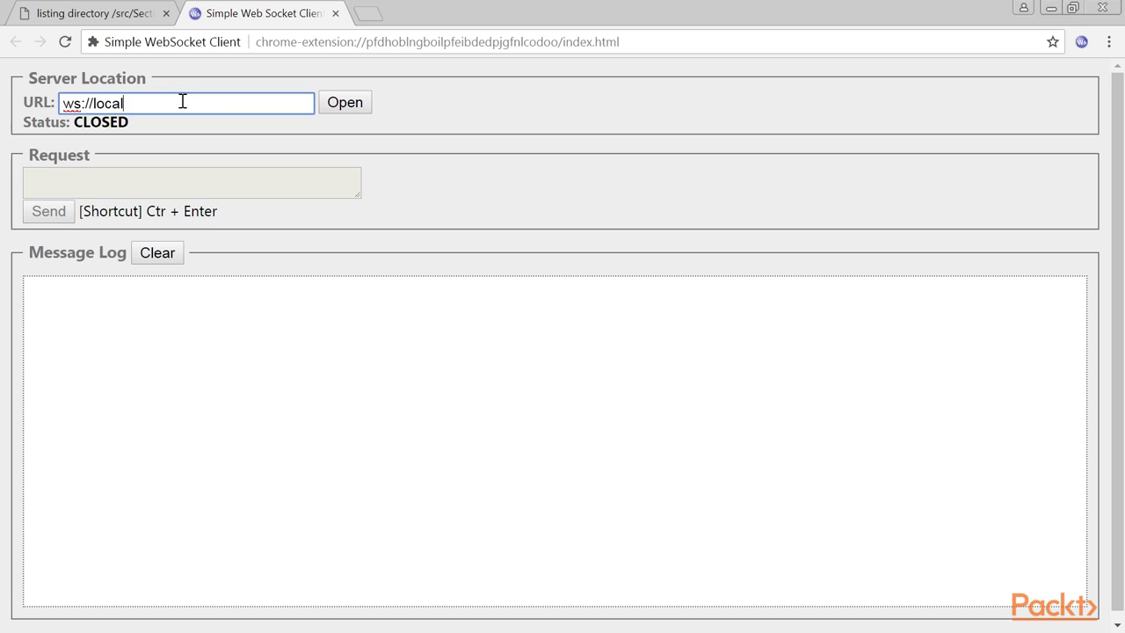
Connect to ws://localhost:8081 to stream ECG messages, then brush-select the middle cluster of symbols on D04-06.
left_click(345, 102)
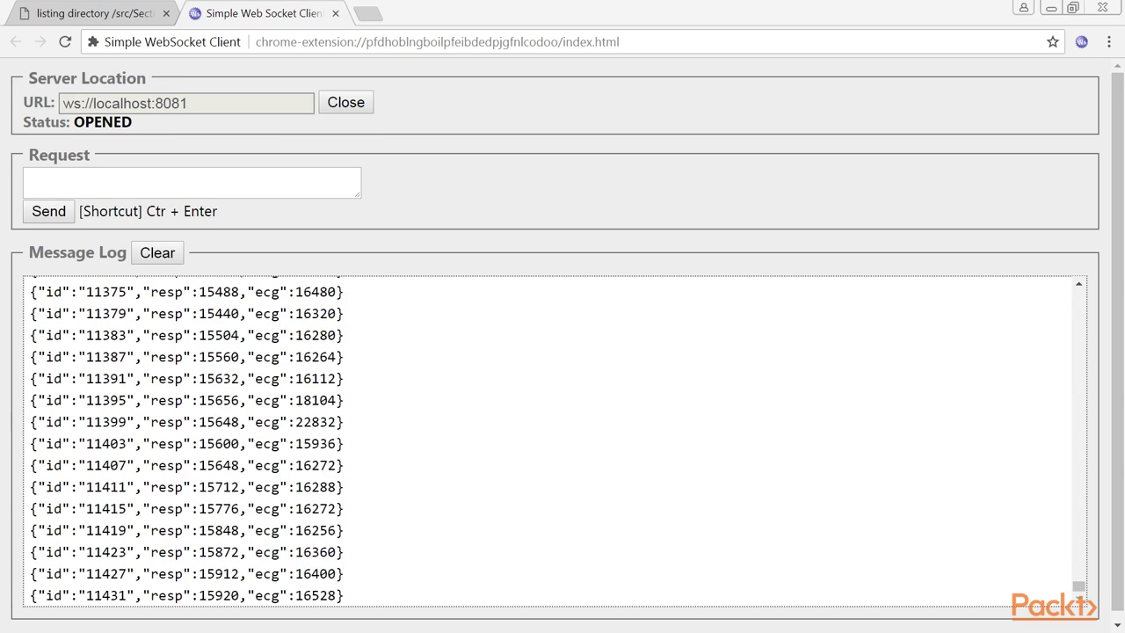
left_click(88, 12)
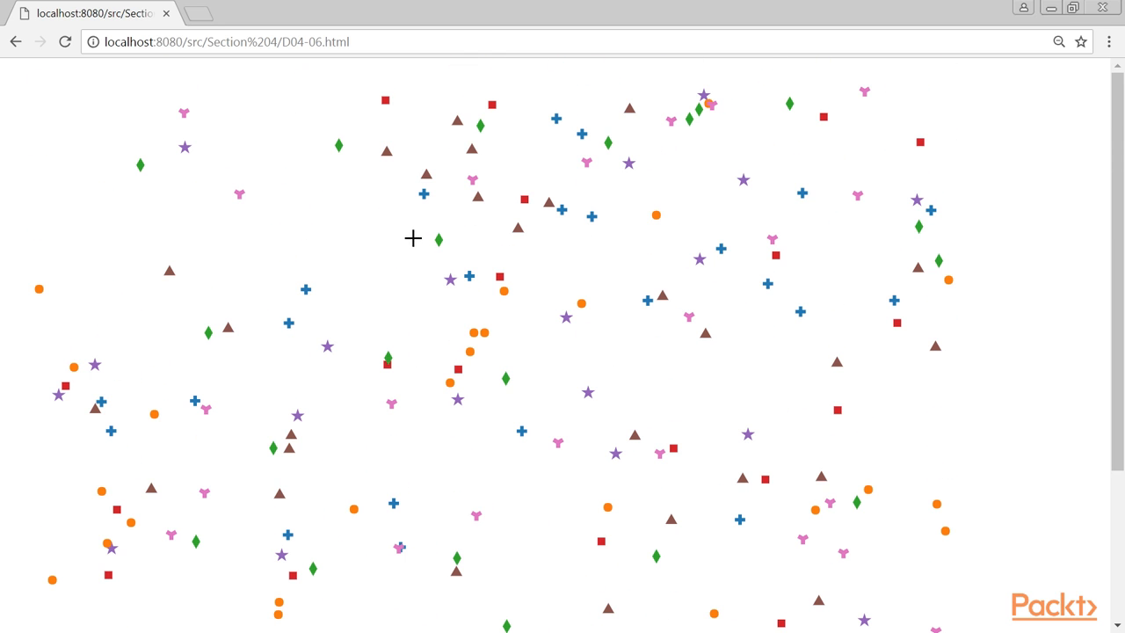
left_click_drag(413, 237, 709, 439)
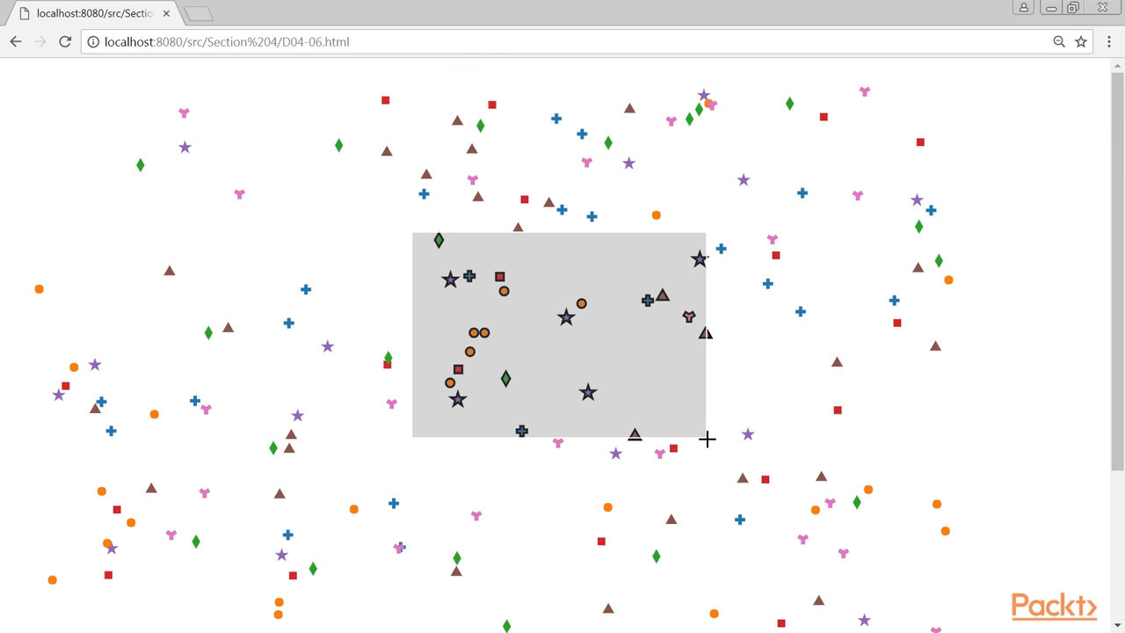